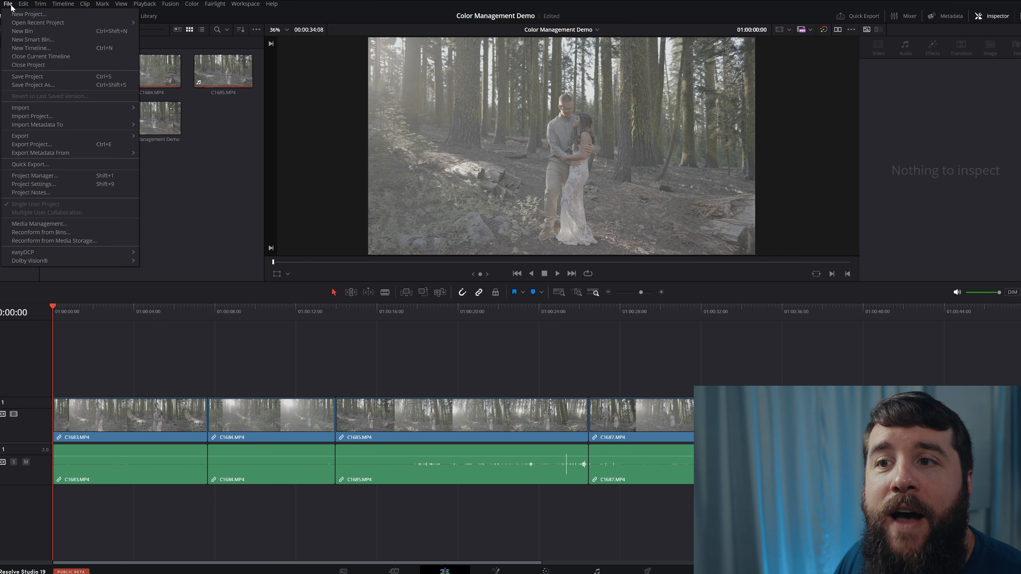
Bring up the project's Color Management page showing DaVinci YRGB with Rec.709 (Scene) timeline space
click(33, 184)
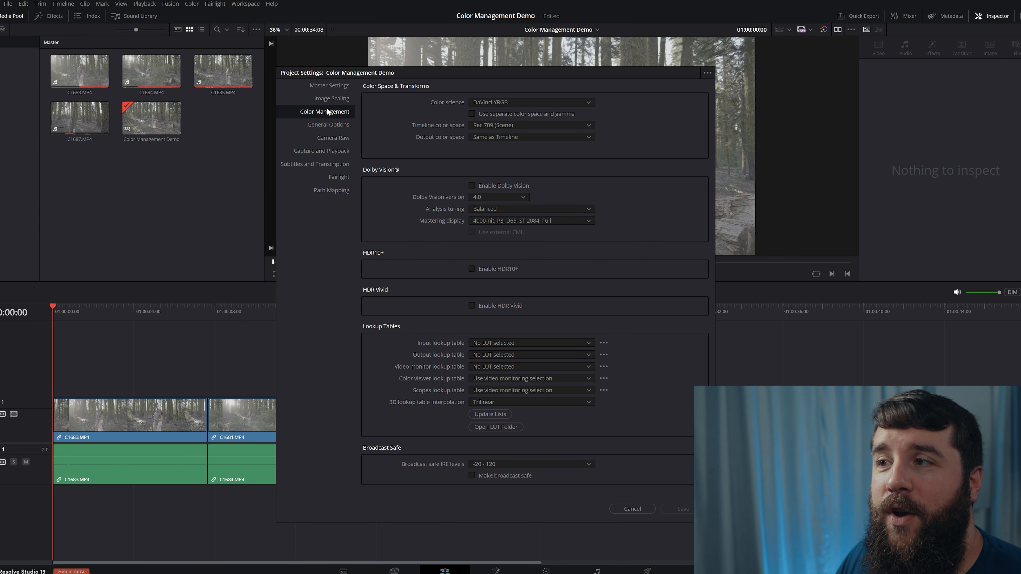
click(633, 509)
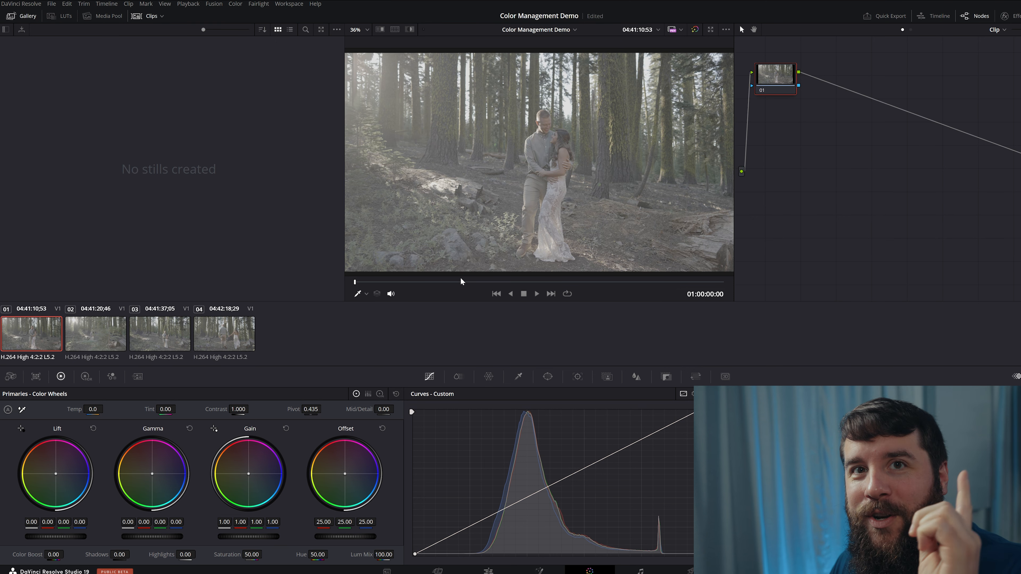
mouse_move(51, 399)
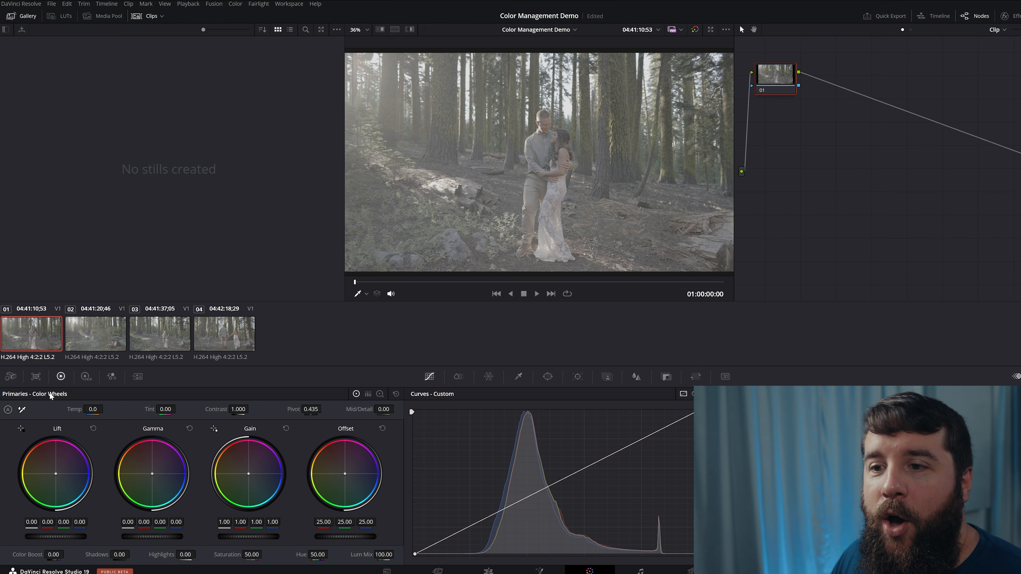
Show the first forest clip's options, including Input Color Space and bypass color management
right_click(32, 337)
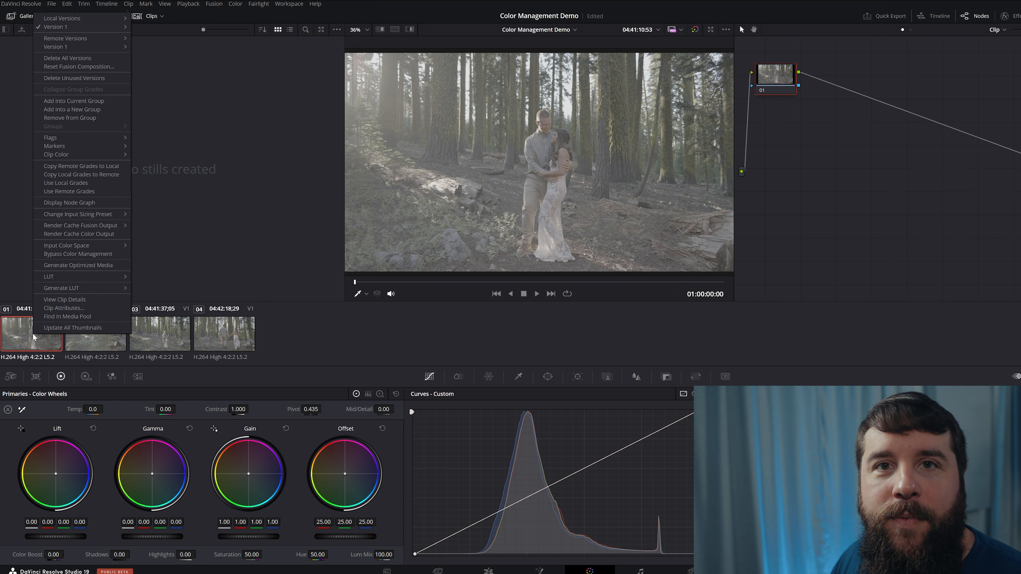
mouse_move(76, 315)
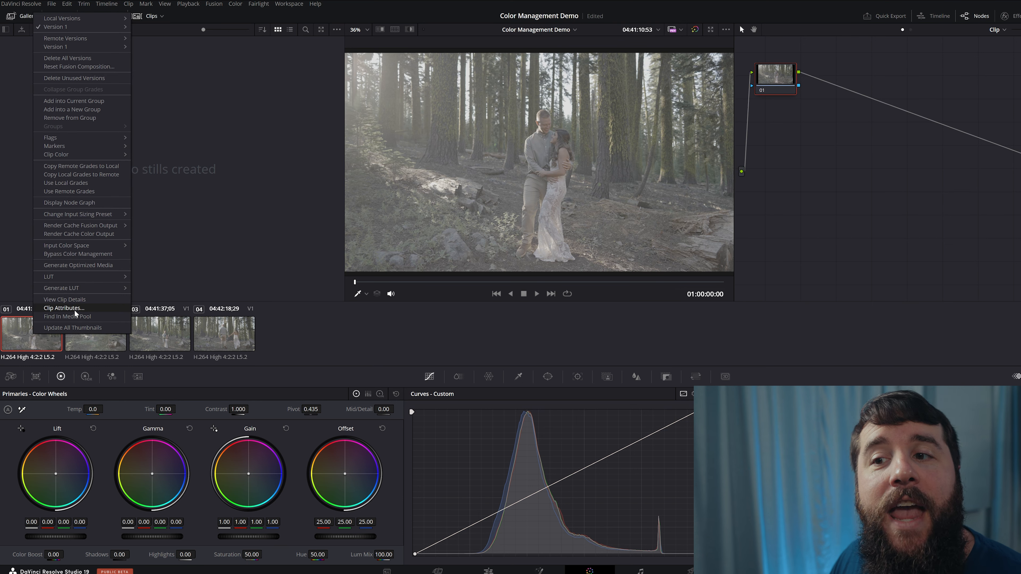
mouse_move(103, 255)
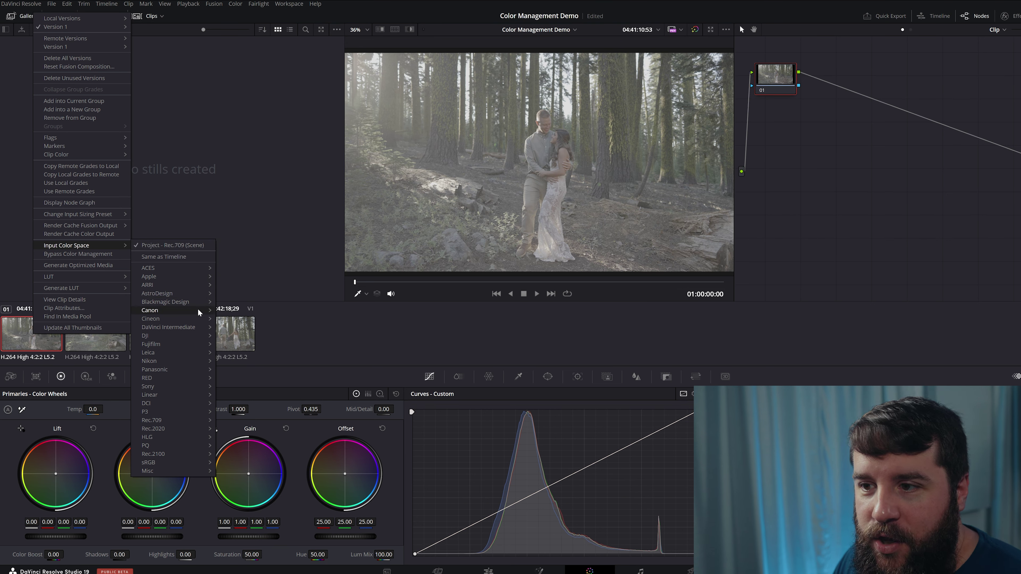
mouse_move(150, 310)
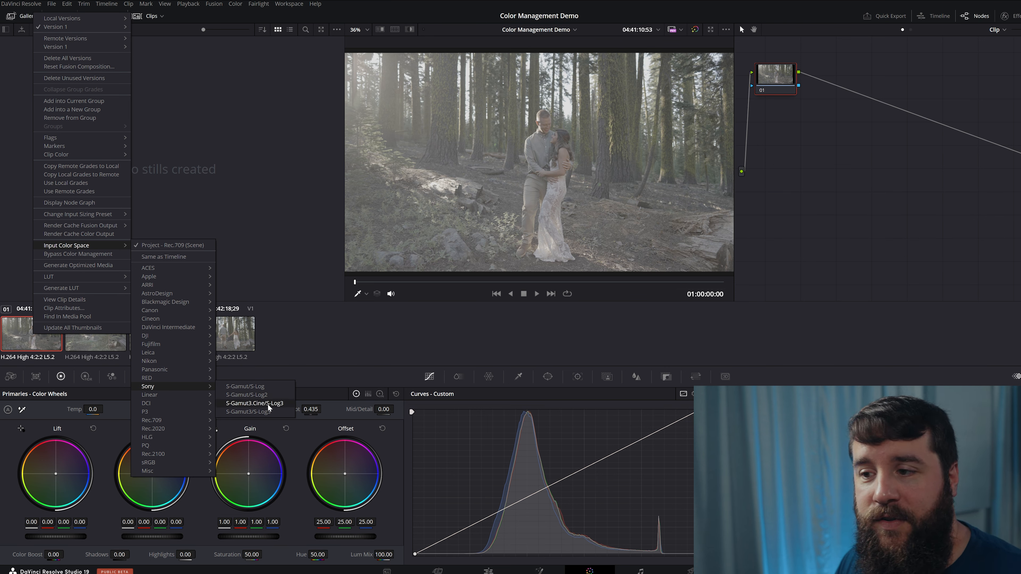
Interpret the first clip as Sony S-Gamut3.Cine/S-Log3, restoring contrast and green forest tones
click(254, 403)
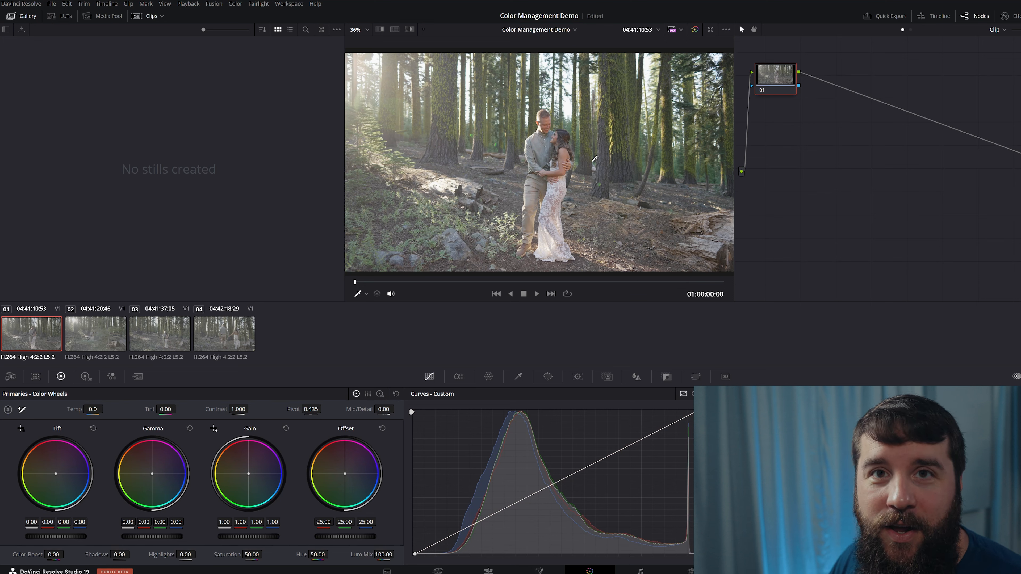
mouse_move(578, 158)
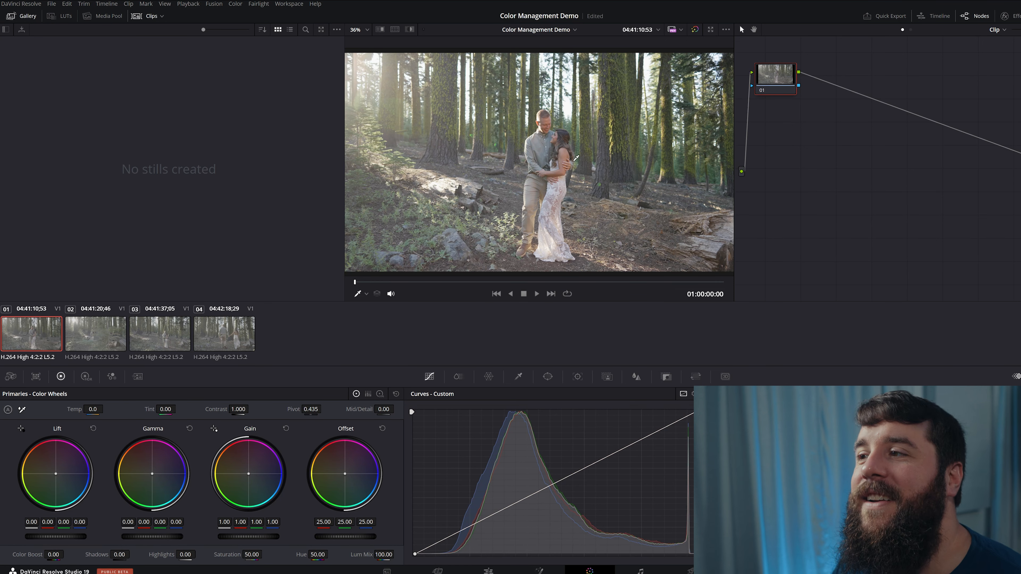
mouse_move(613, 172)
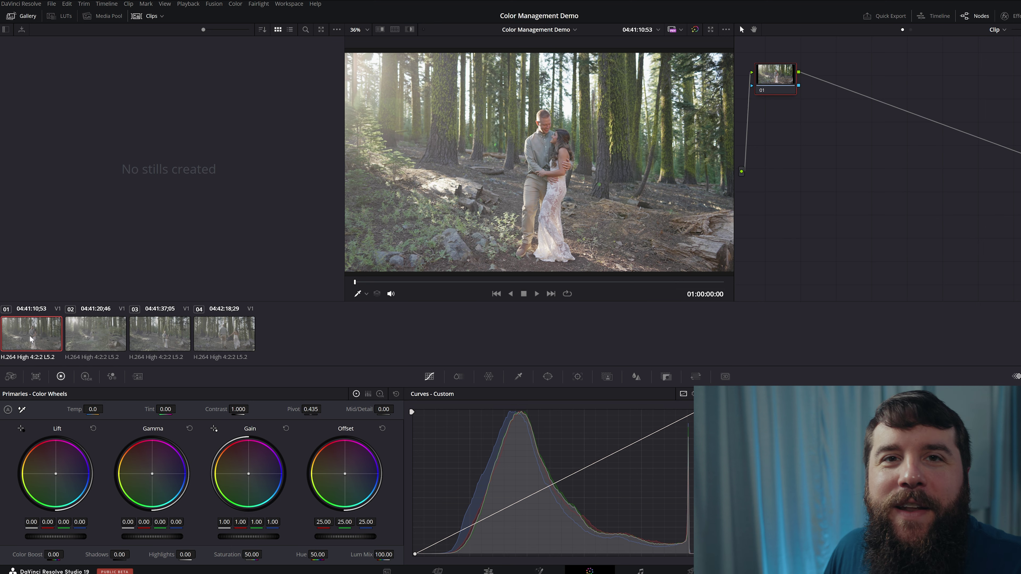
mouse_move(60, 357)
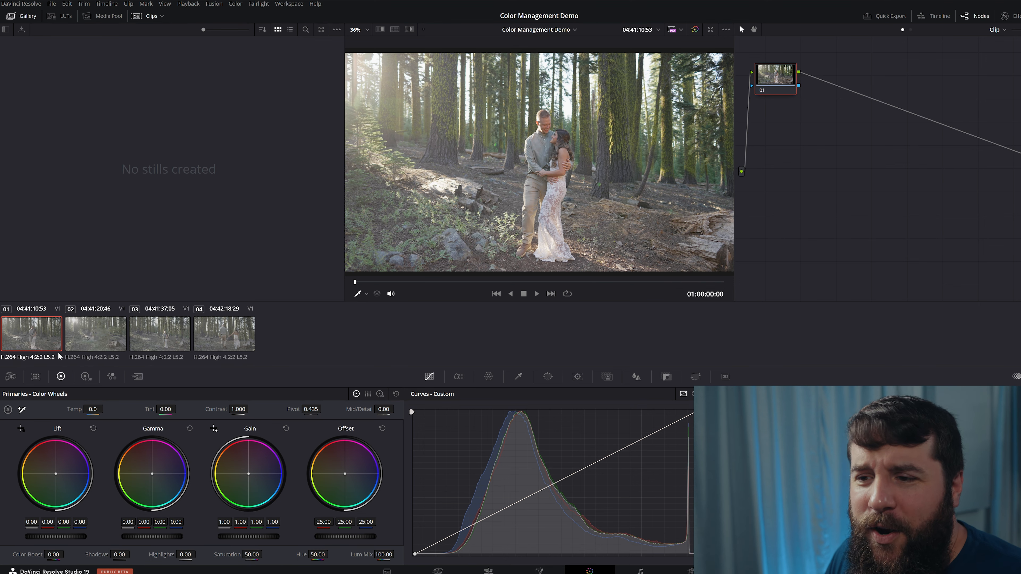
Give the remaining forest clips the Sony S-Log3 input color space so all four look natural
right_click(95, 334)
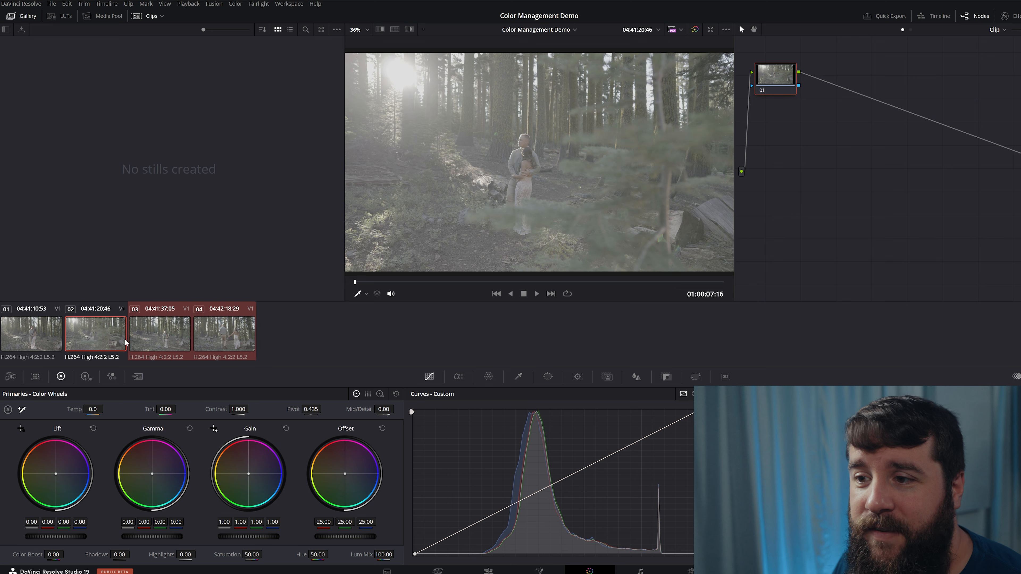
click(103, 341)
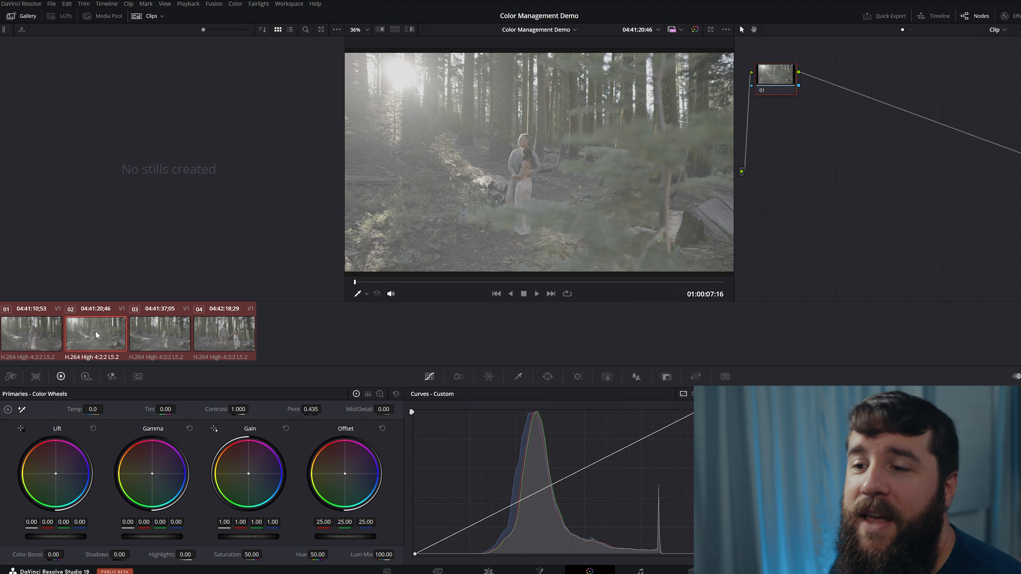
right_click(96, 335)
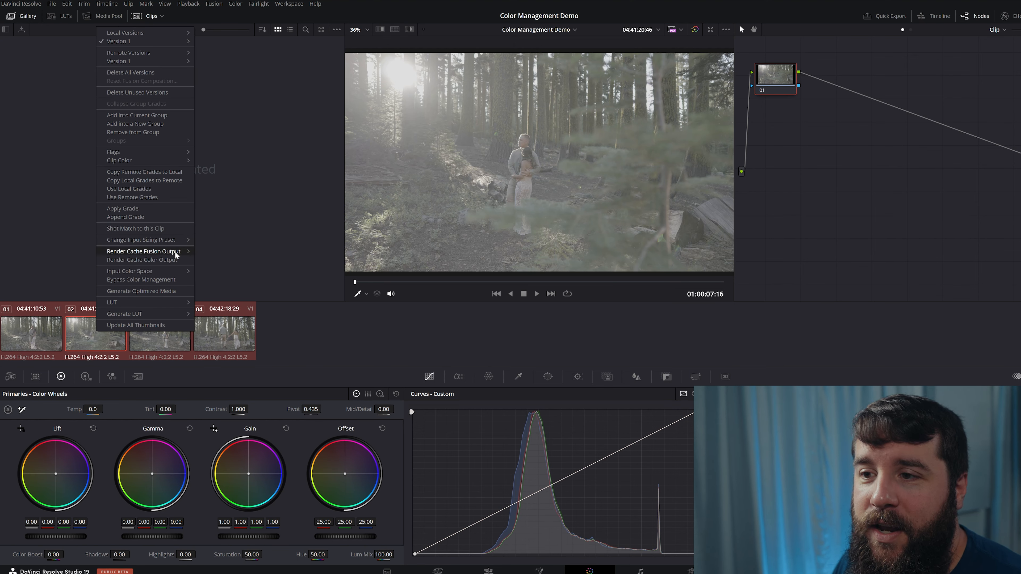
click(129, 271)
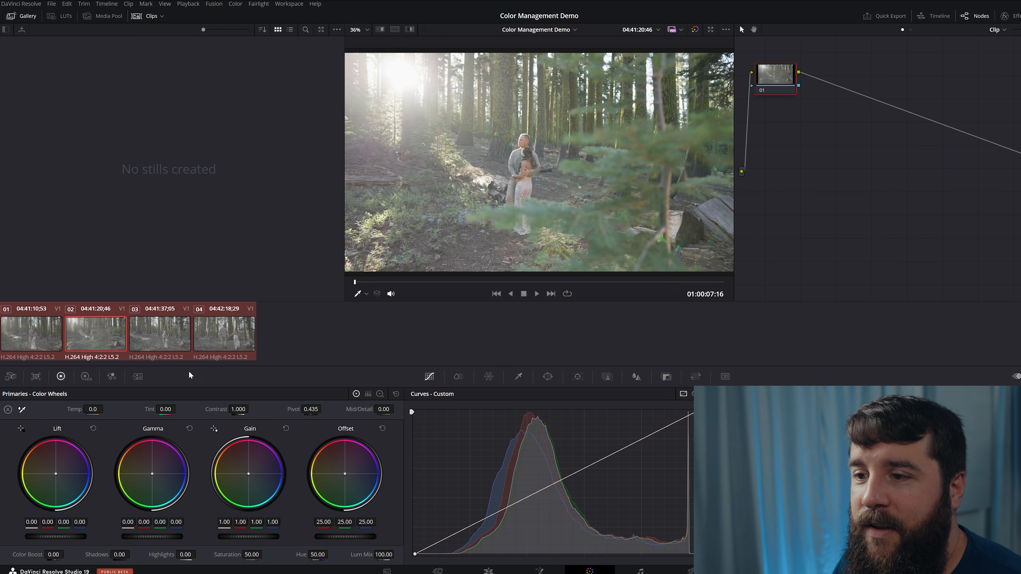
Review clips 04, 03 and 02 in the viewer, ending on the embracing couple
click(226, 334)
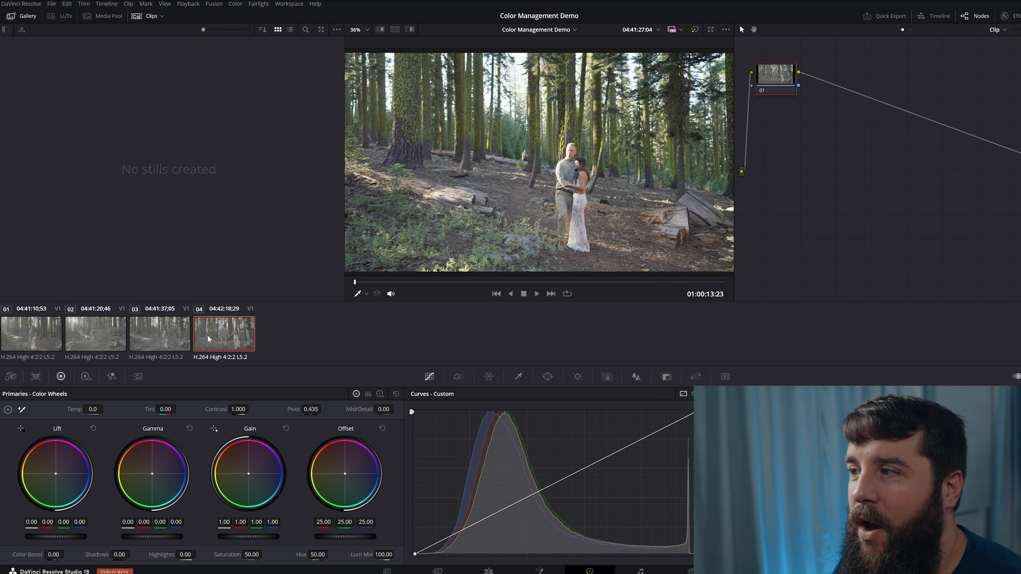
click(160, 334)
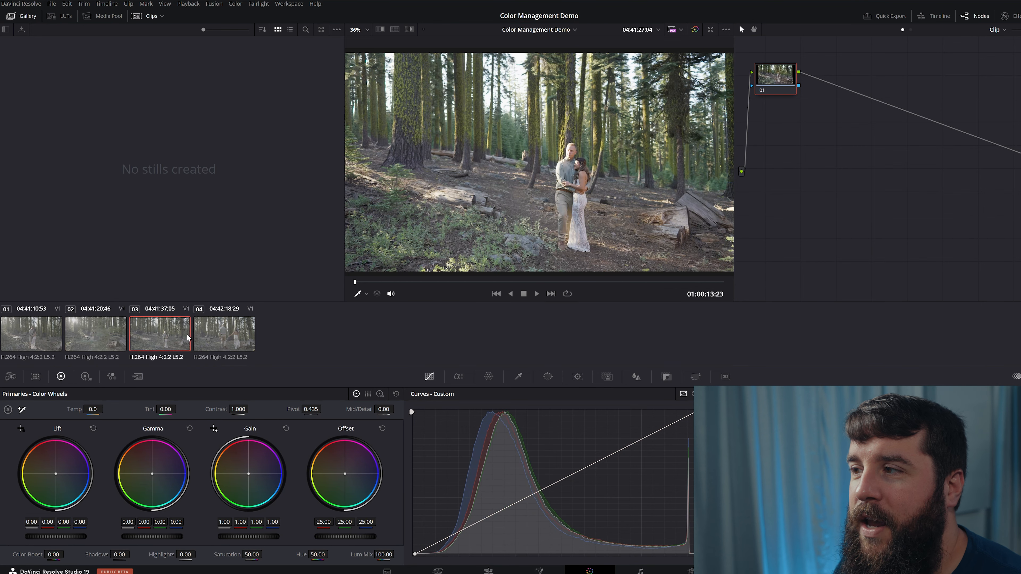
click(95, 334)
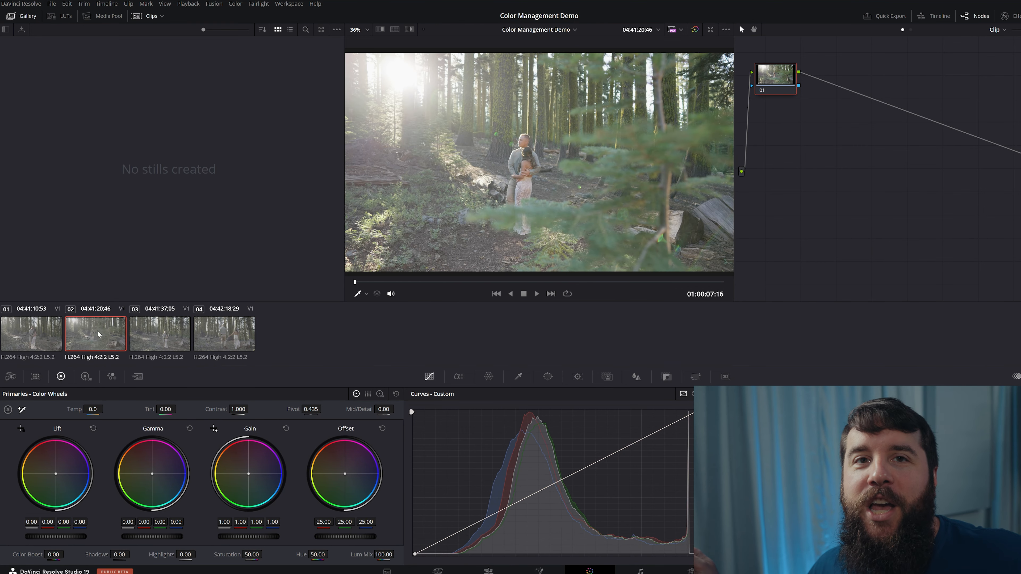
mouse_move(170, 337)
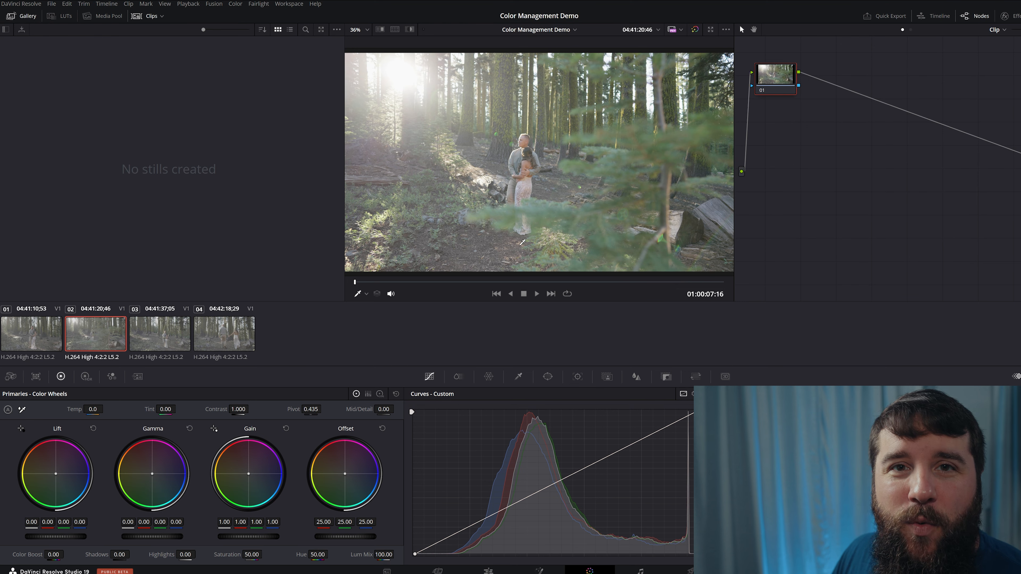
click(227, 334)
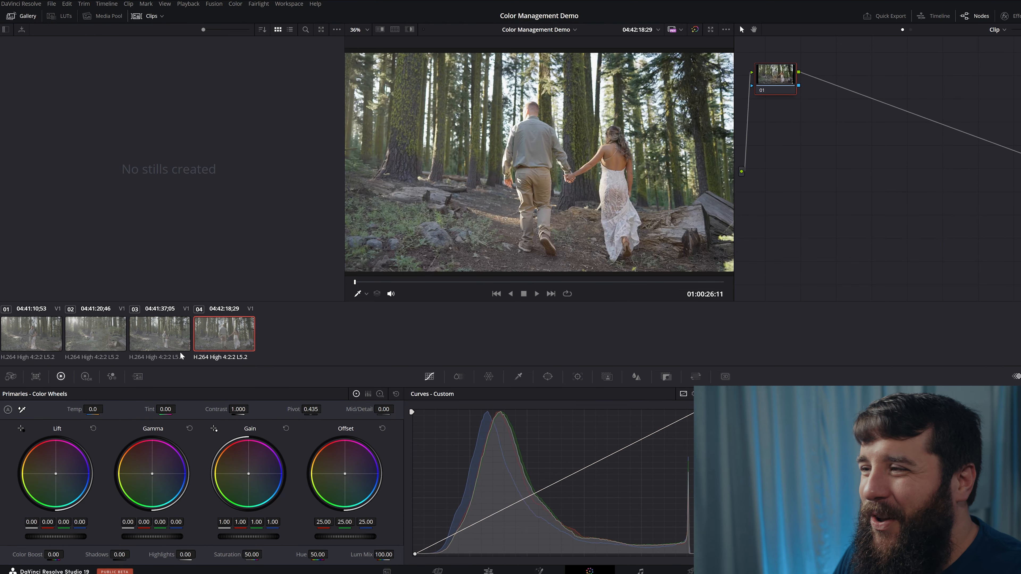
click(159, 334)
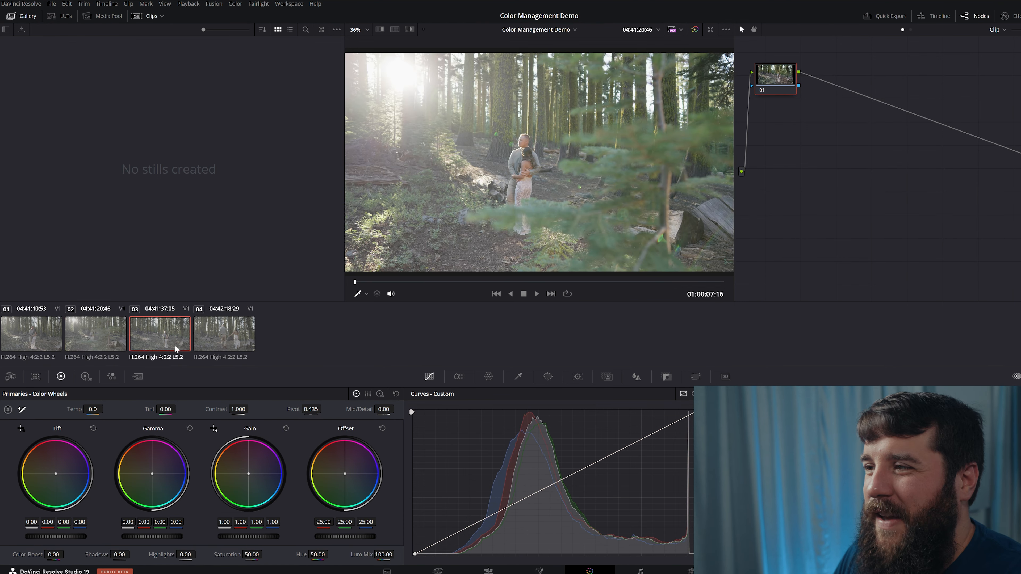
click(104, 341)
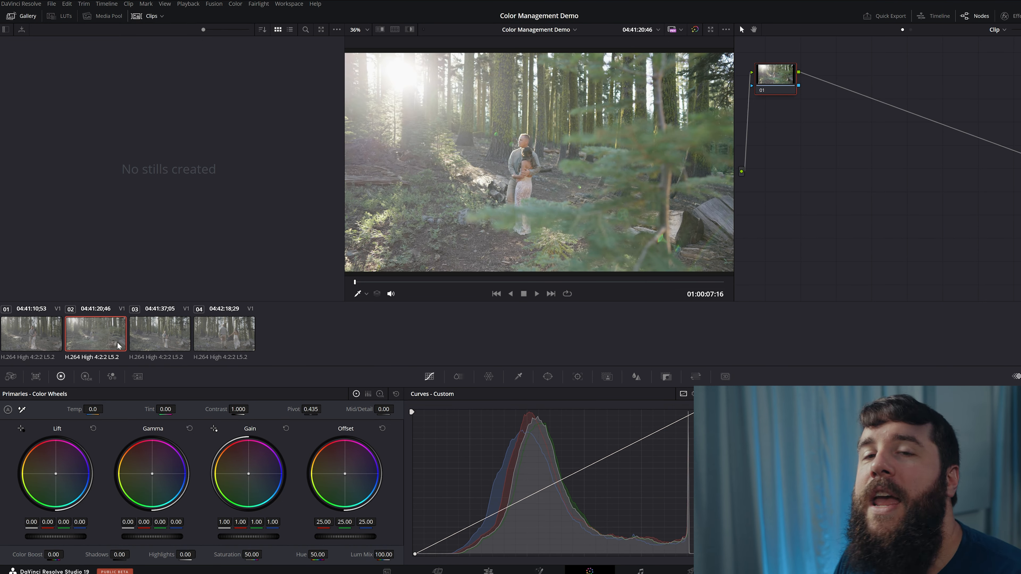
mouse_move(837, 231)
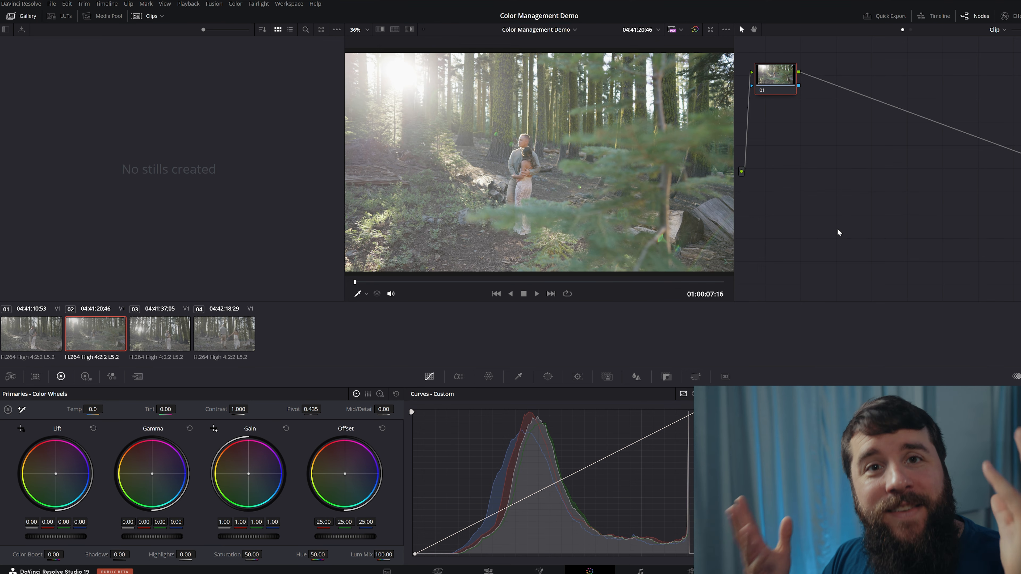
List the available LUTs for the clip's node 01, including Sony S-Log3 to Rec709
right_click(775, 77)
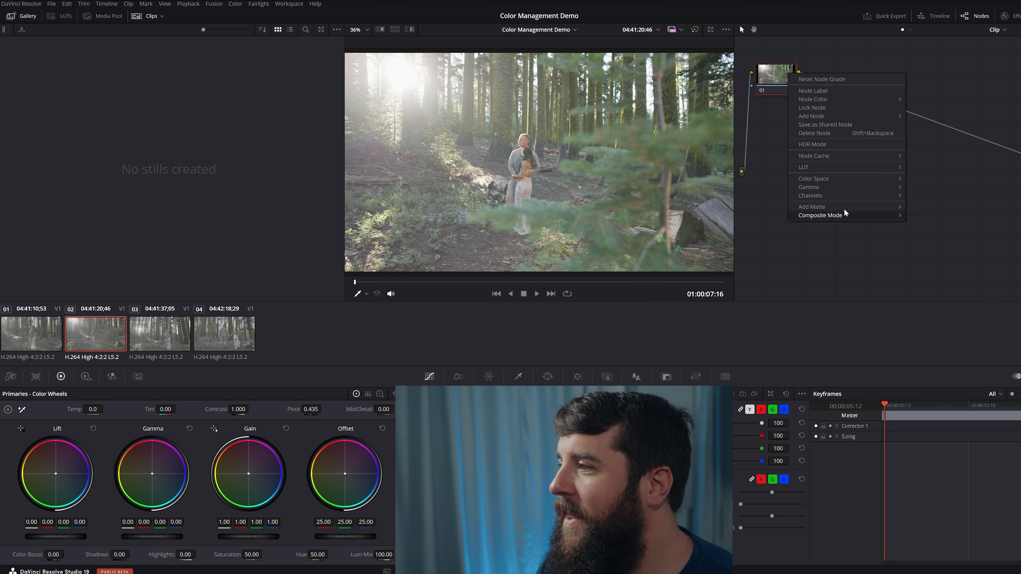
click(803, 167)
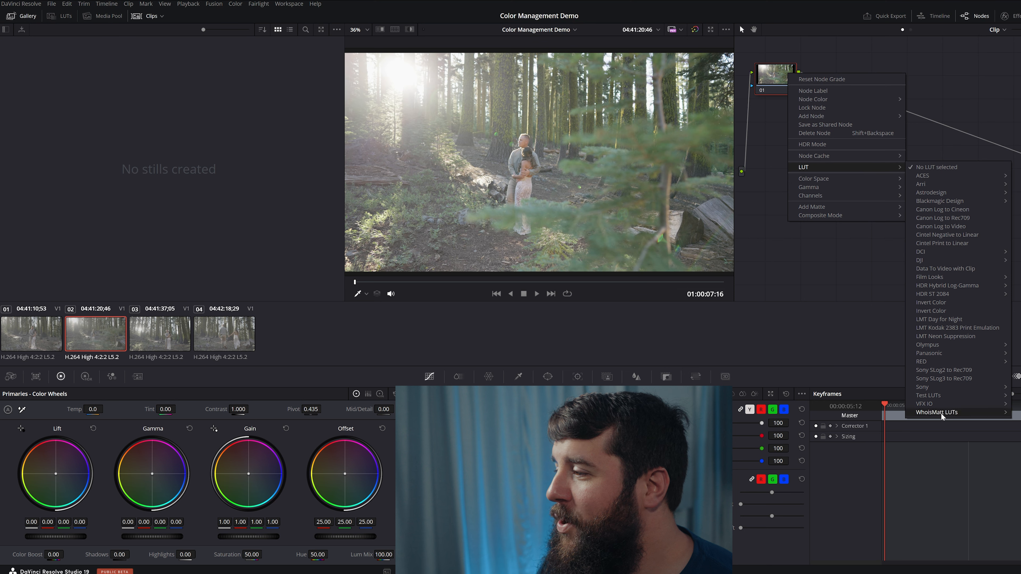
mouse_move(937, 412)
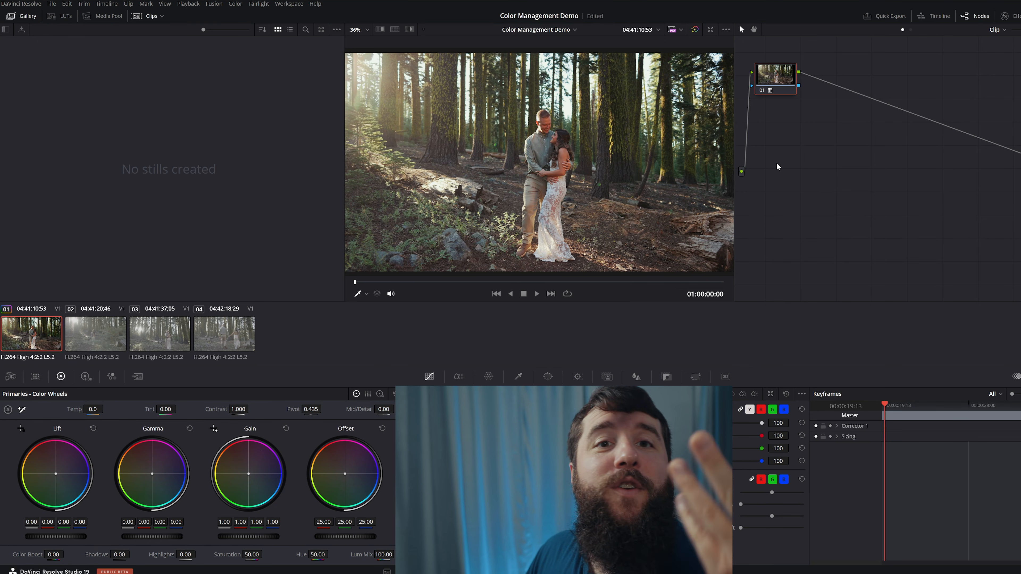
Change the first clip's input color space, leaving the forest shot lighter and hazier
right_click(775, 77)
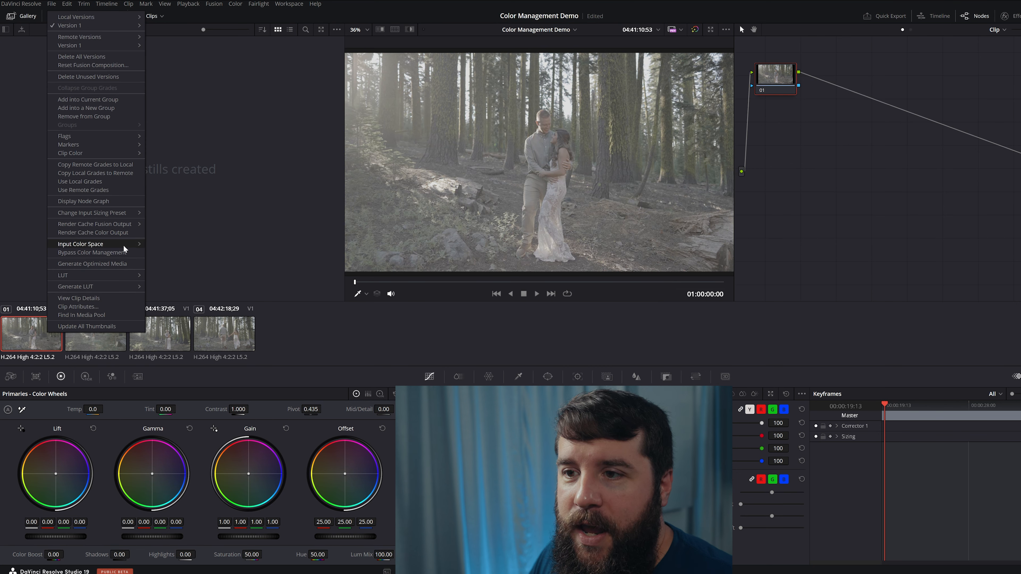
click(80, 244)
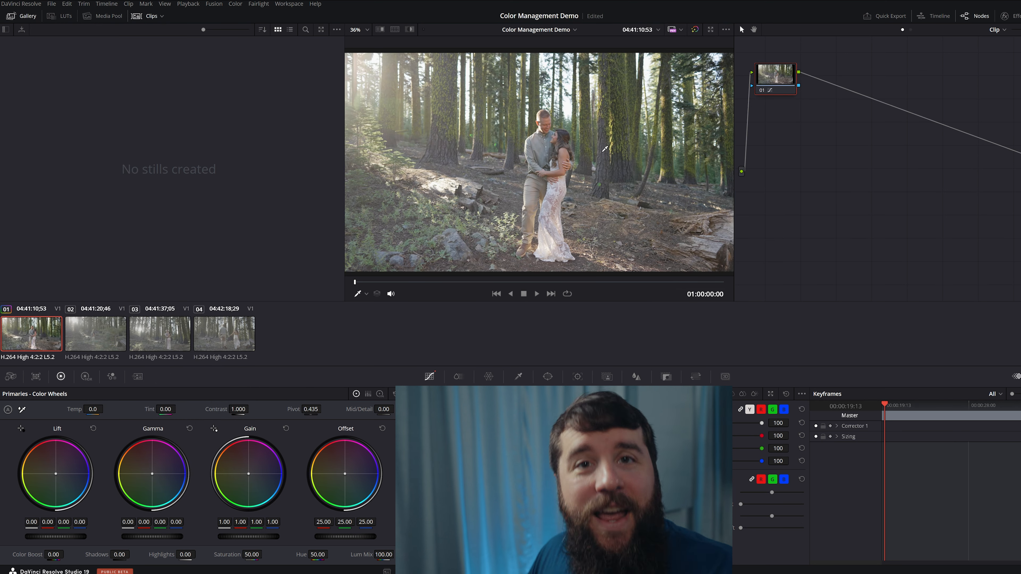
Apply the creative LUT on node 01 and confirm it is checked in the node's options
right_click(775, 75)
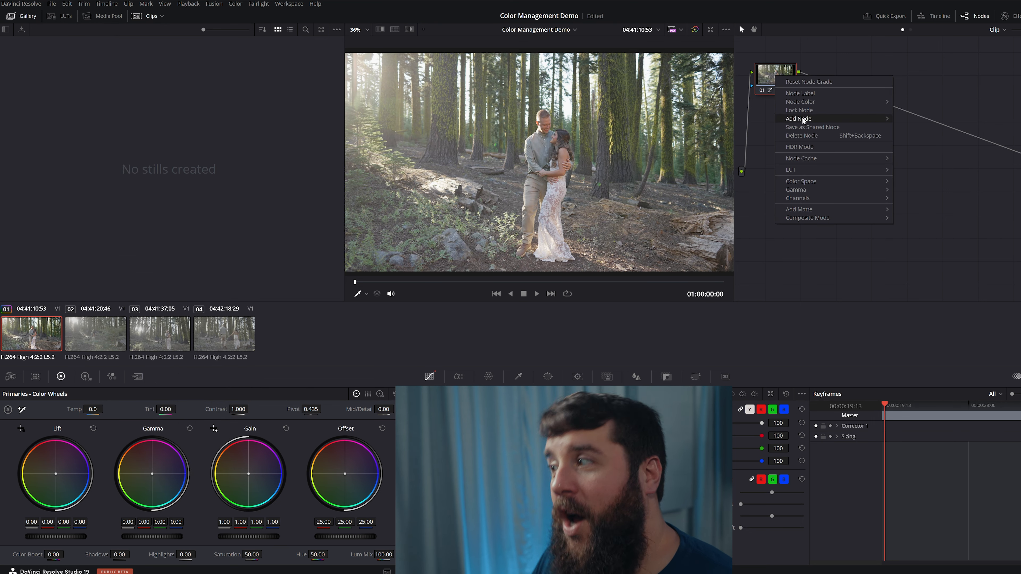
mouse_move(791, 170)
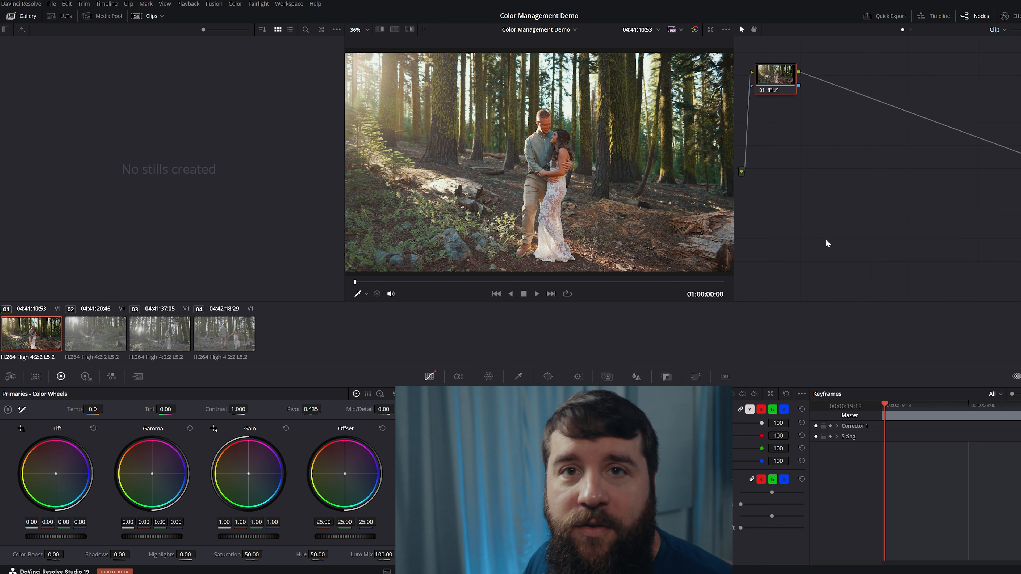
right_click(775, 77)
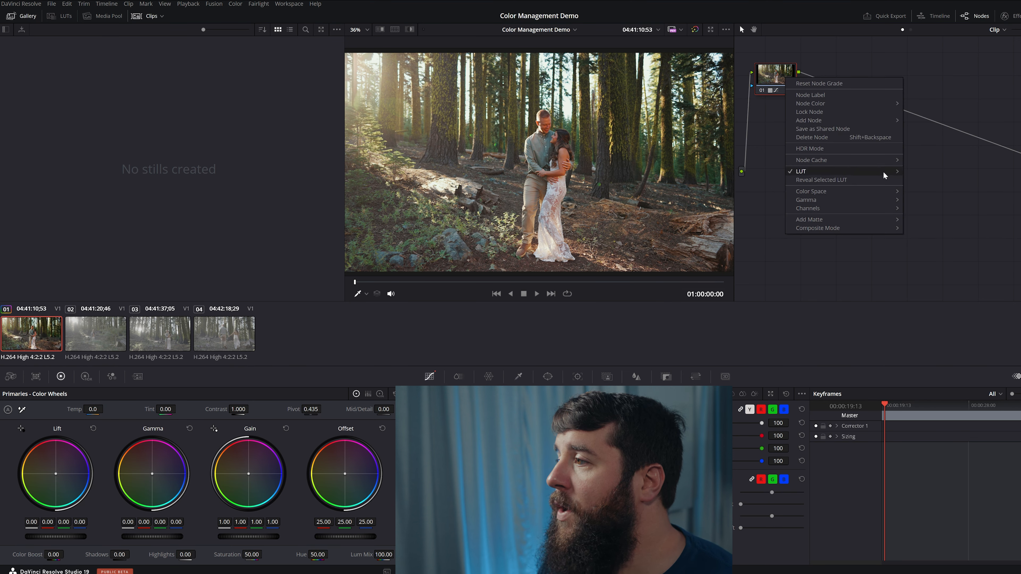